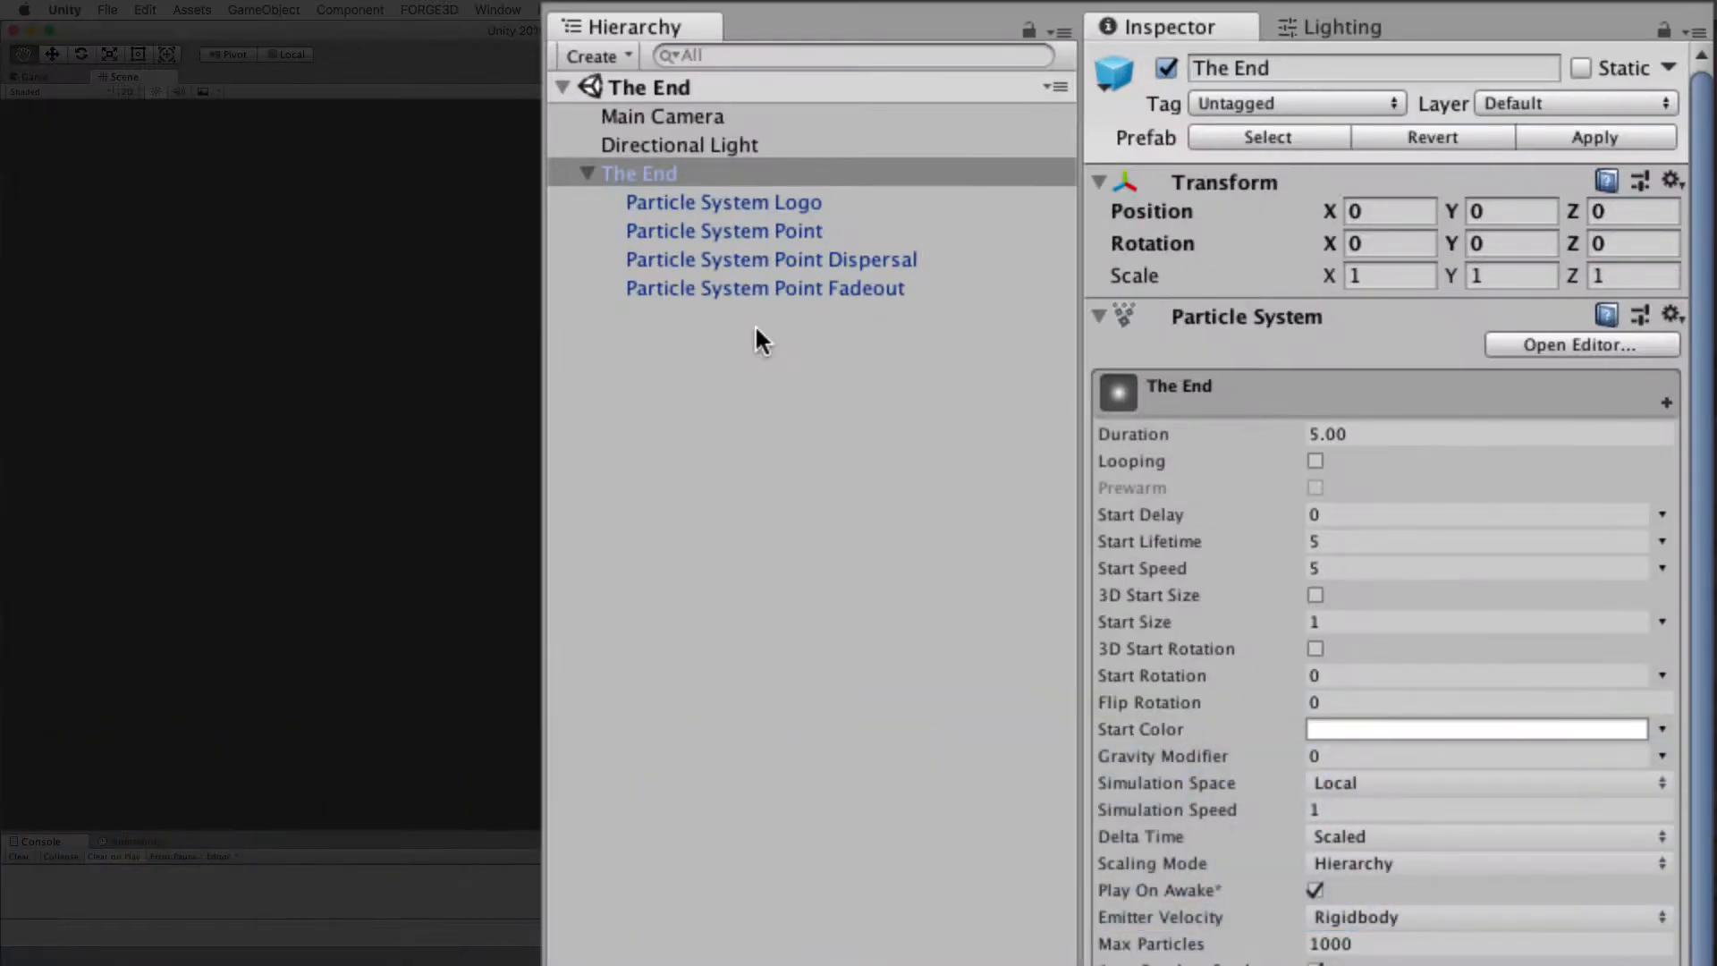
mouse_move(777, 204)
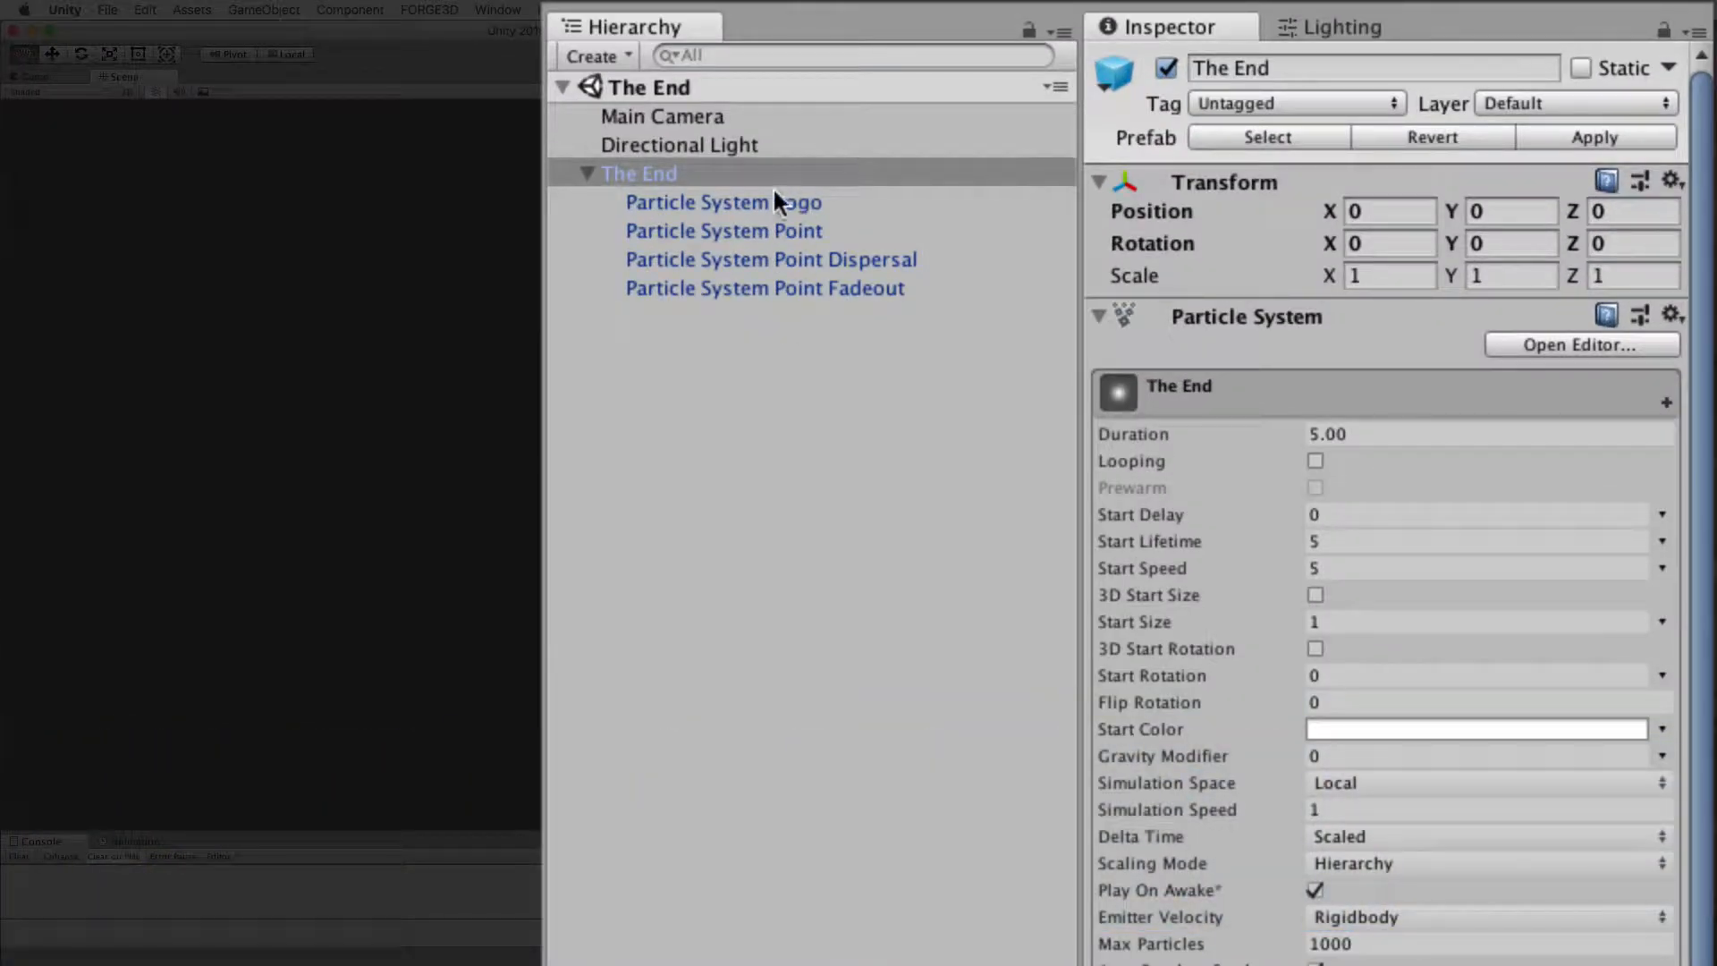
Inspect the Logo, Point and next child particle systems in the Inspector
left_click(722, 201)
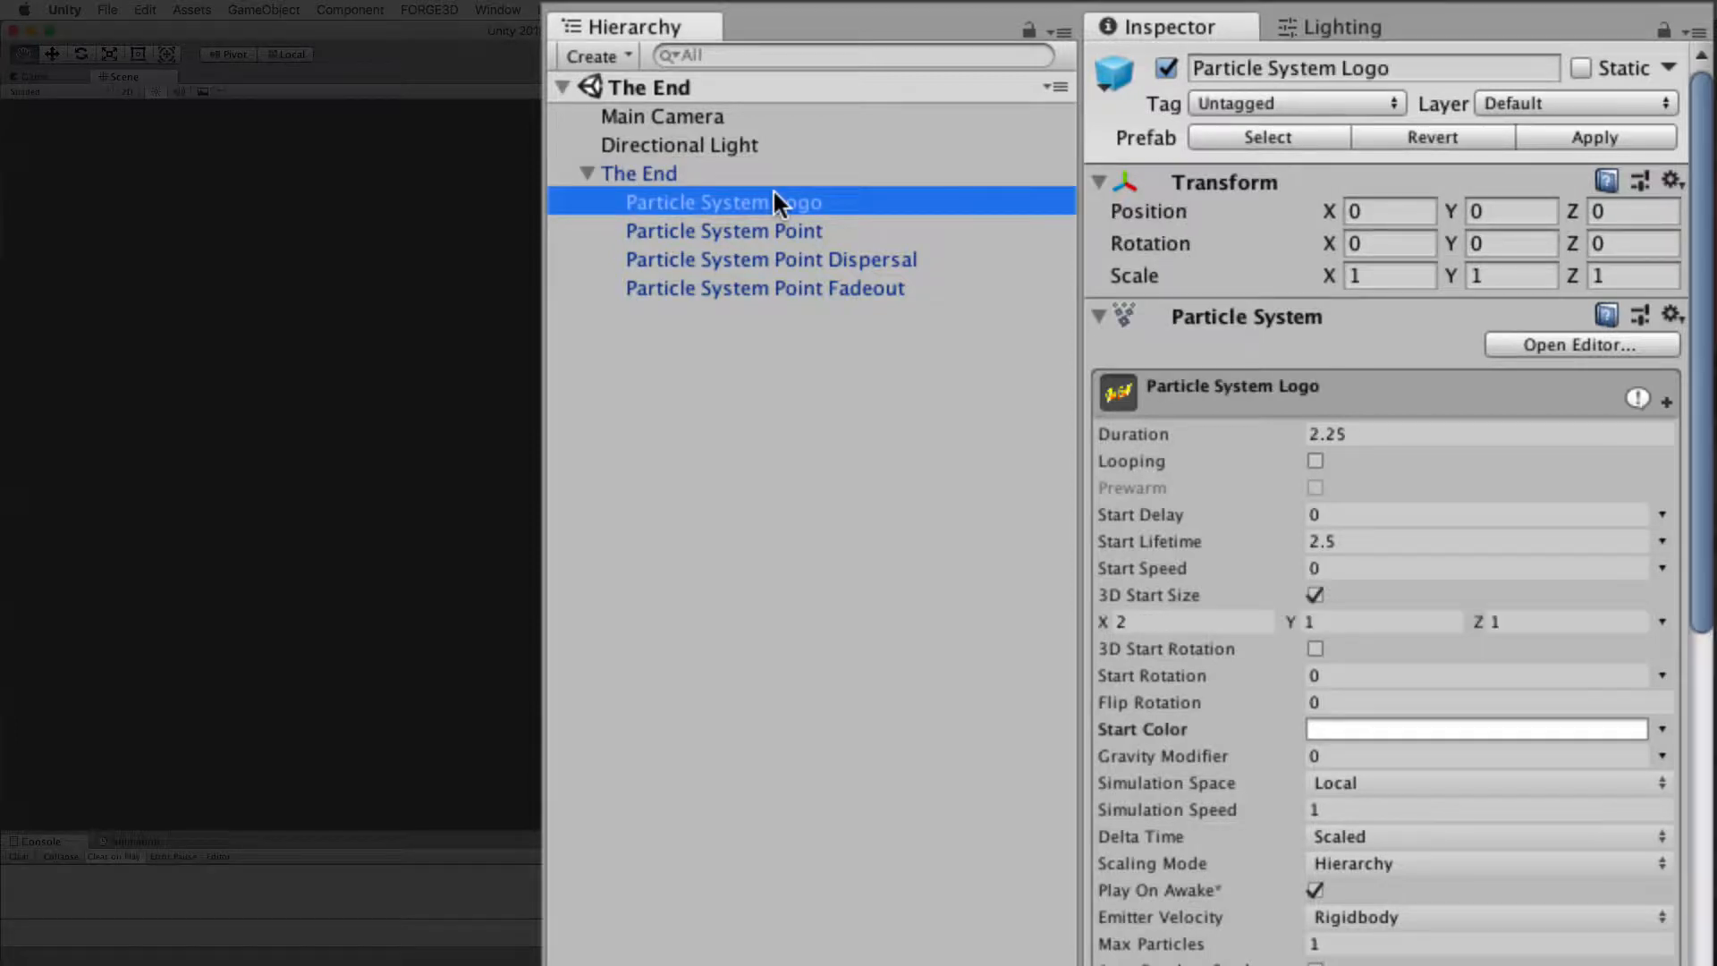
left_click(722, 230)
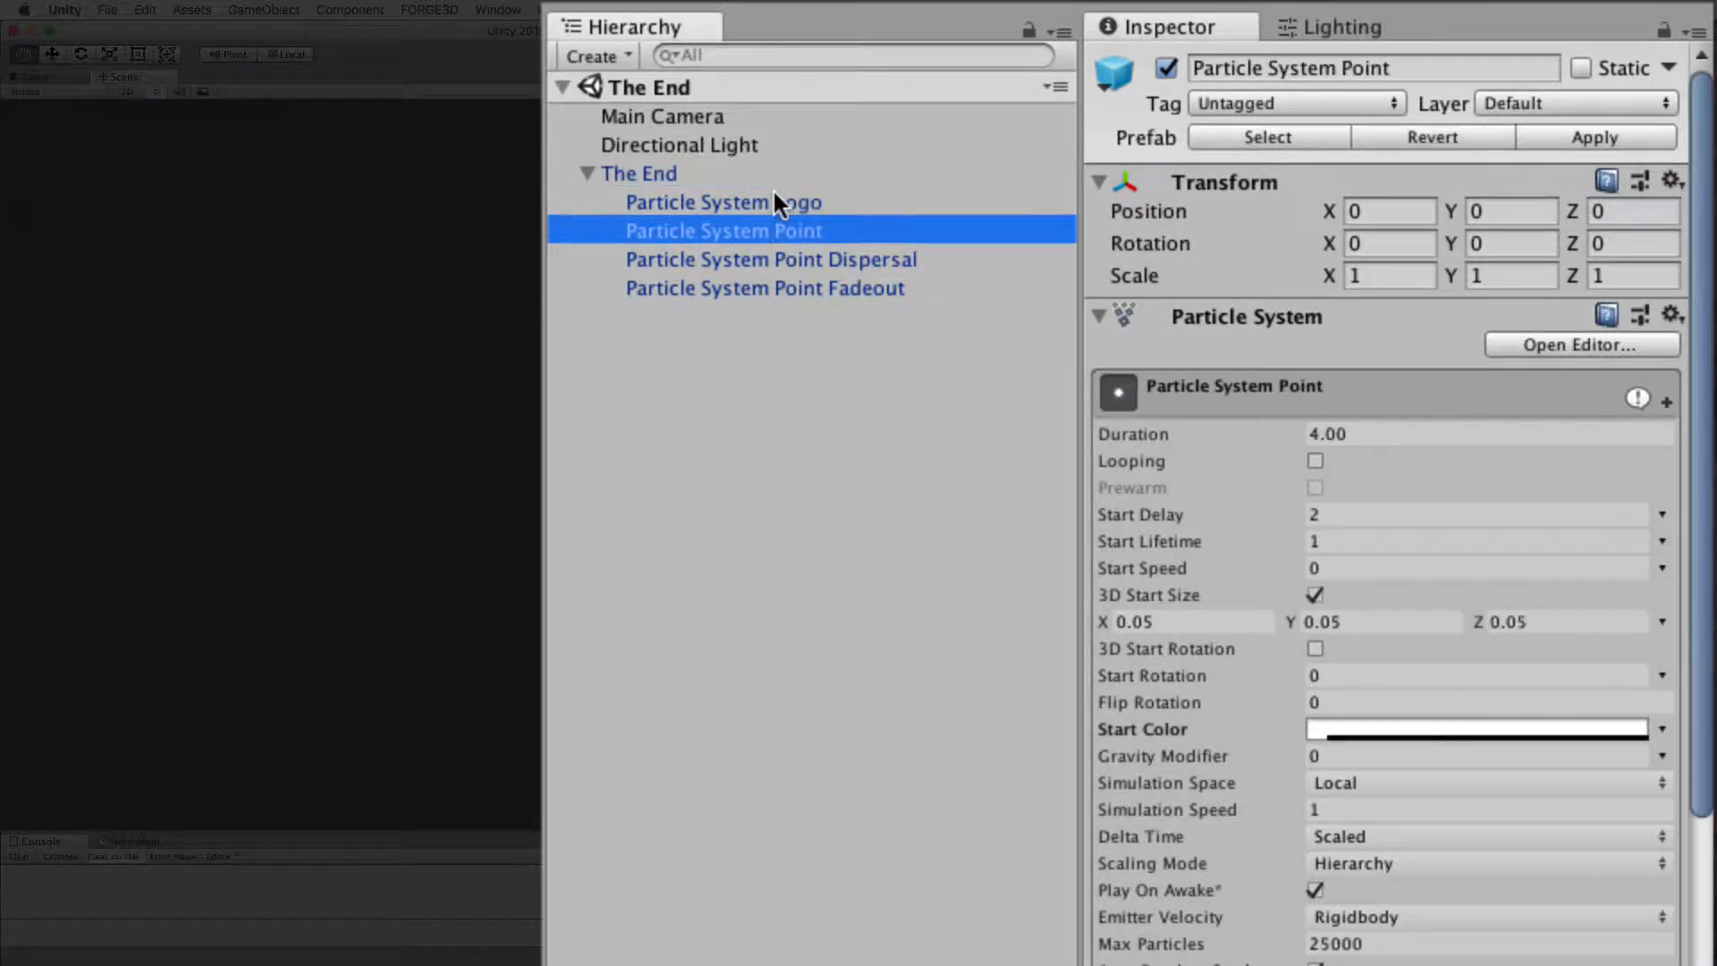
left_click(770, 259)
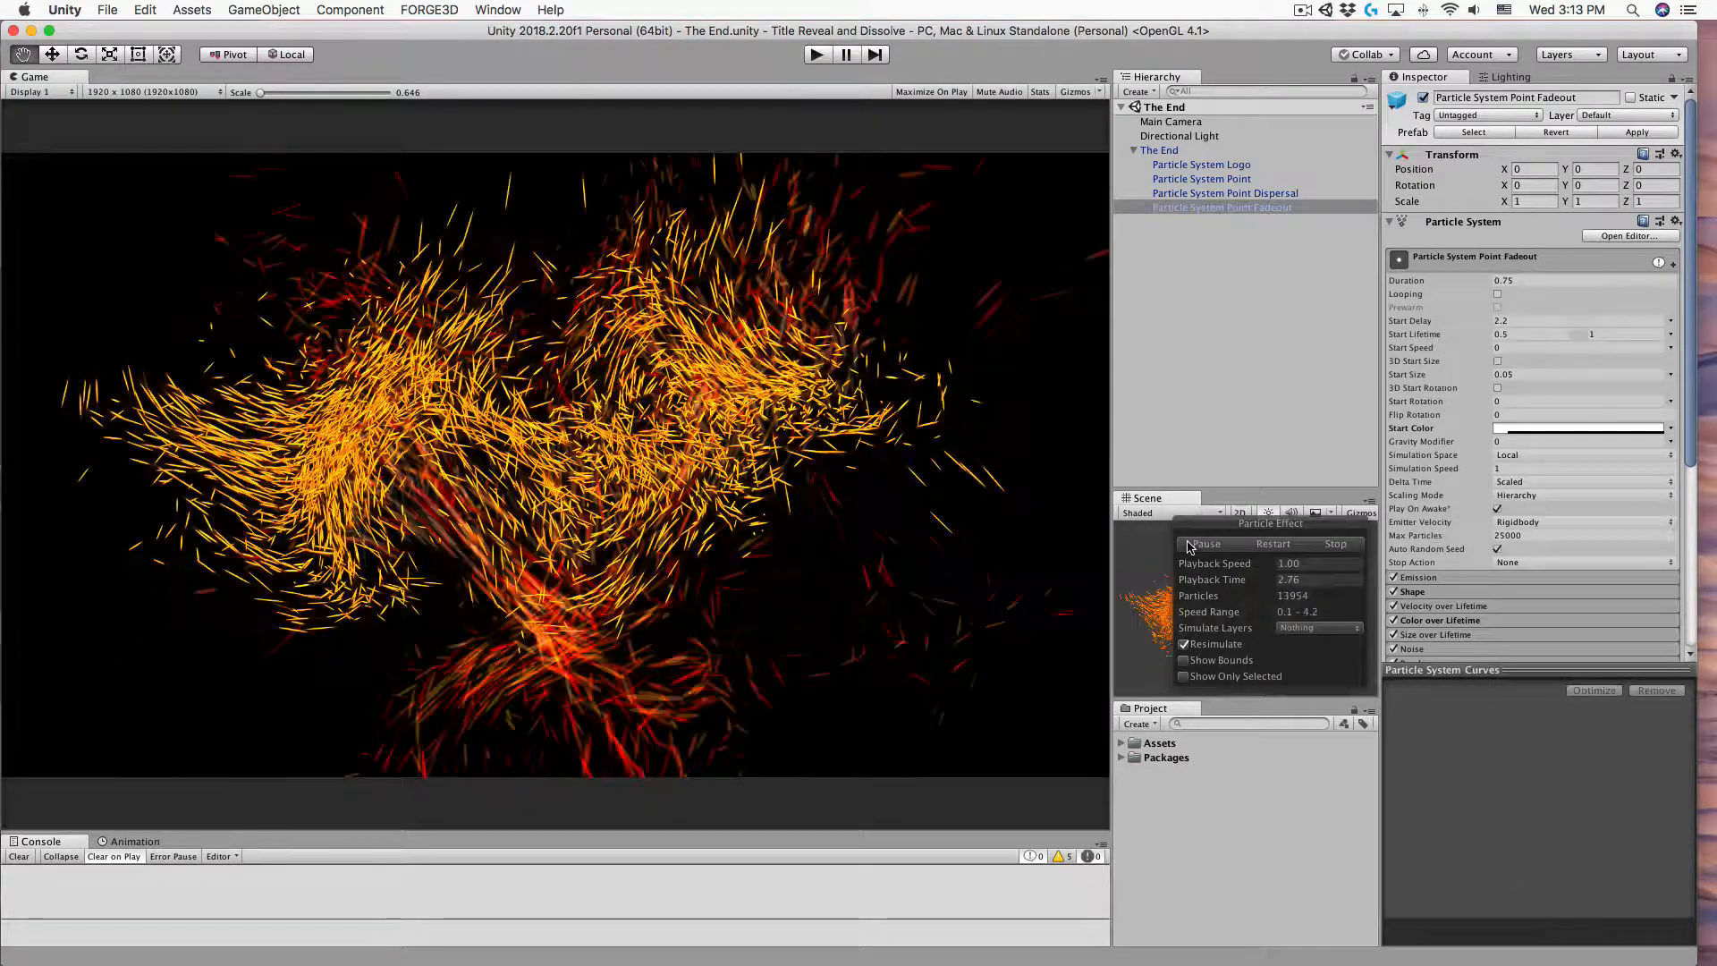
Pause the playing 'The End' particle effect in the Game view
left_click(1333, 544)
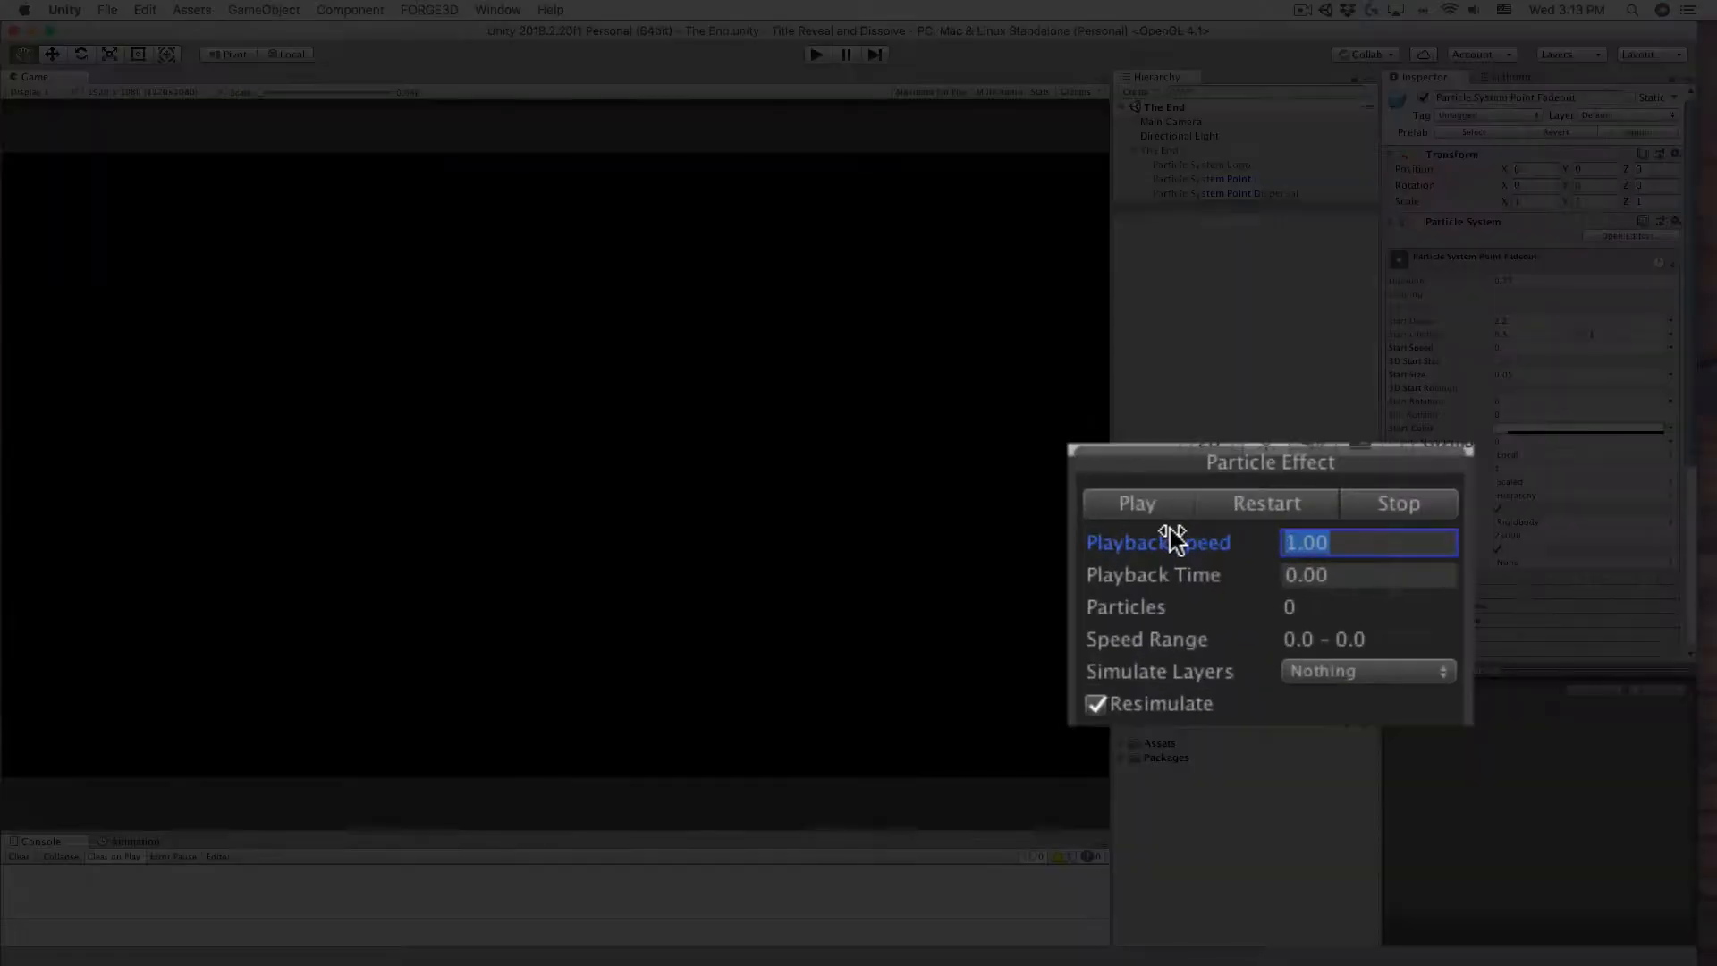
Set Playback Speed to 0.25 and replay the title dissolve in slow motion
type(".25")
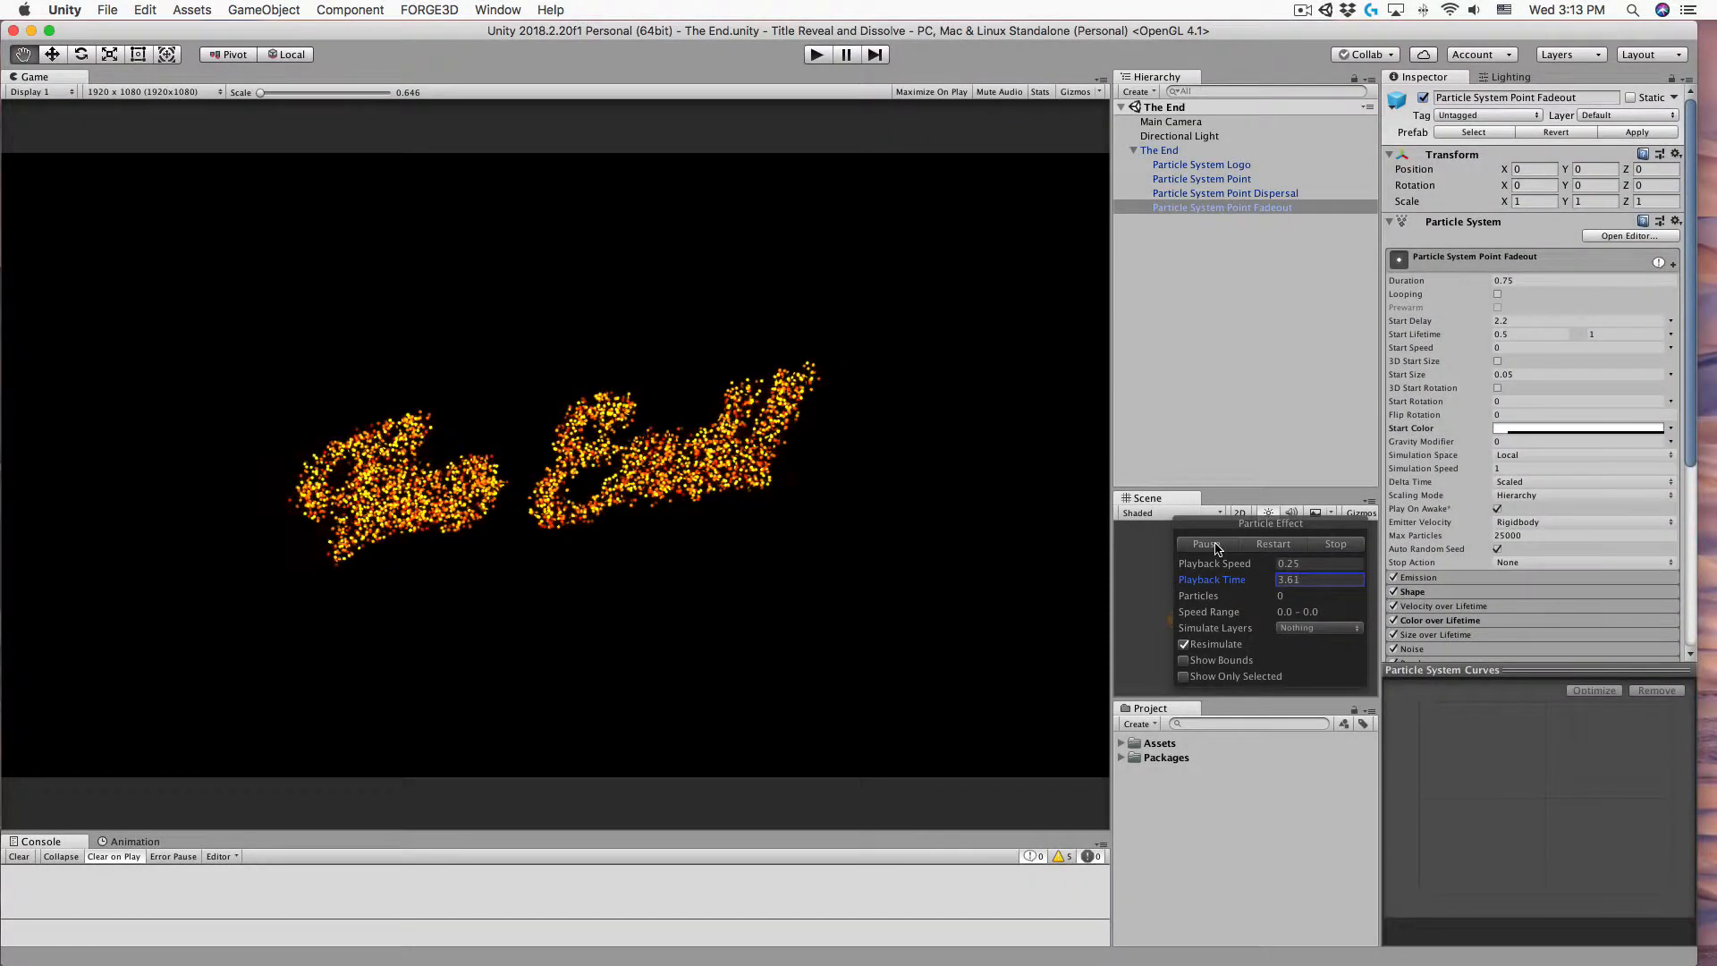
left_click(1204, 545)
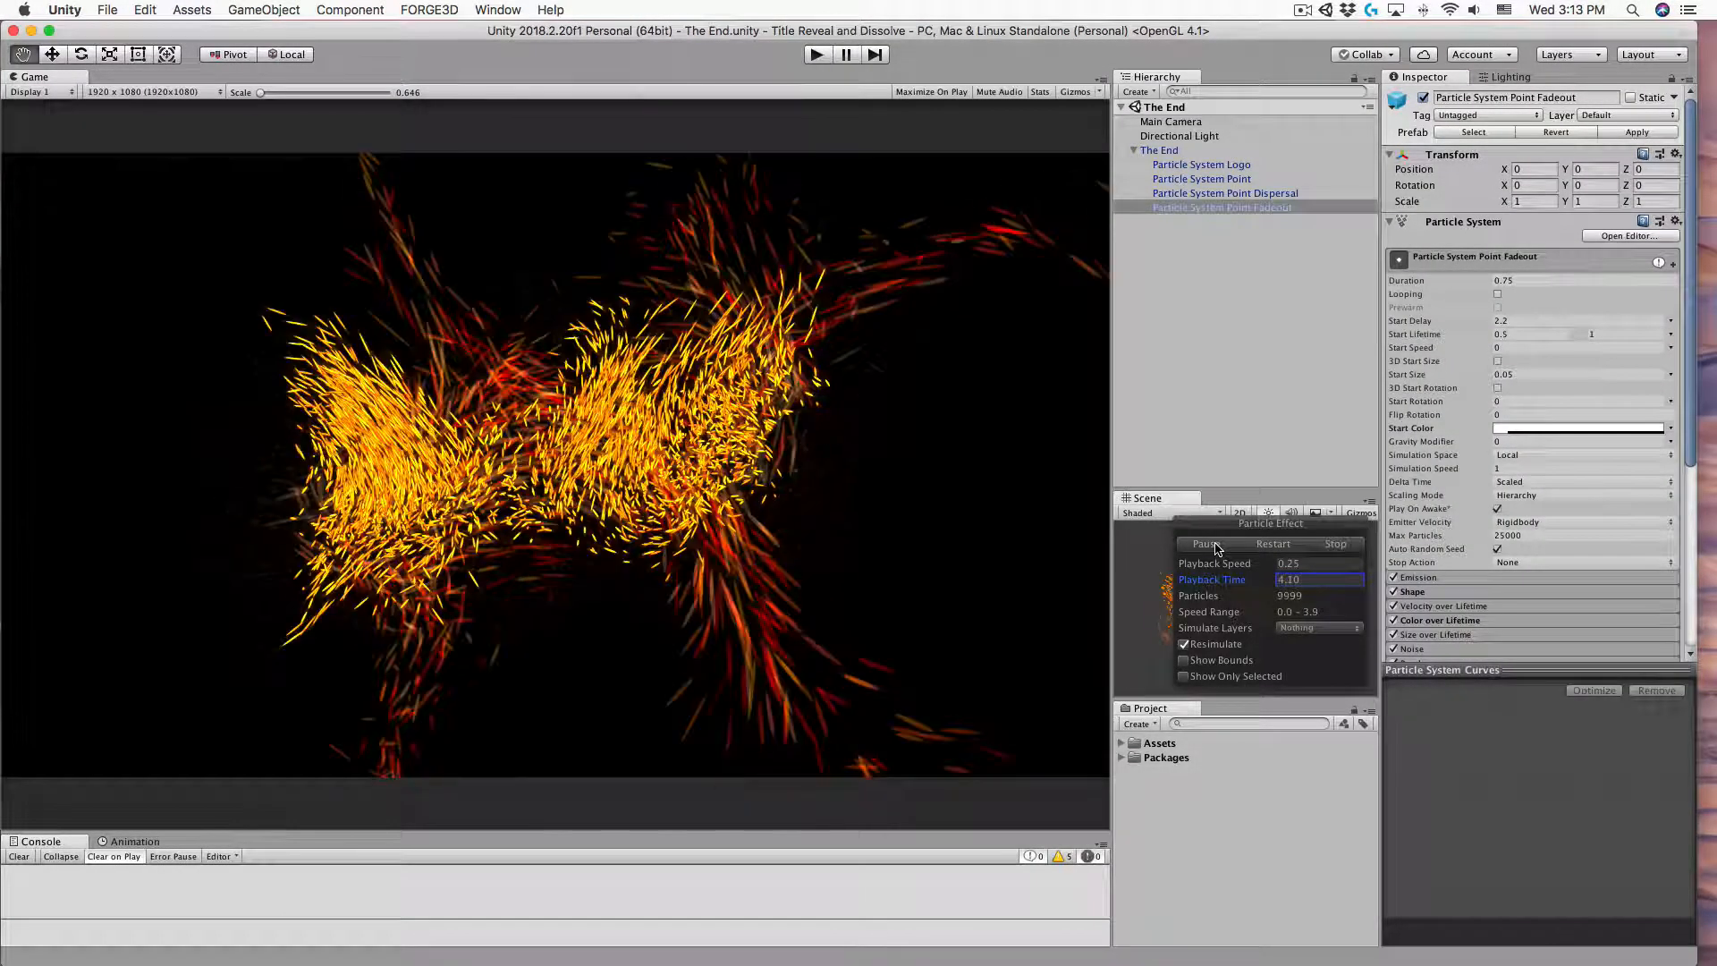